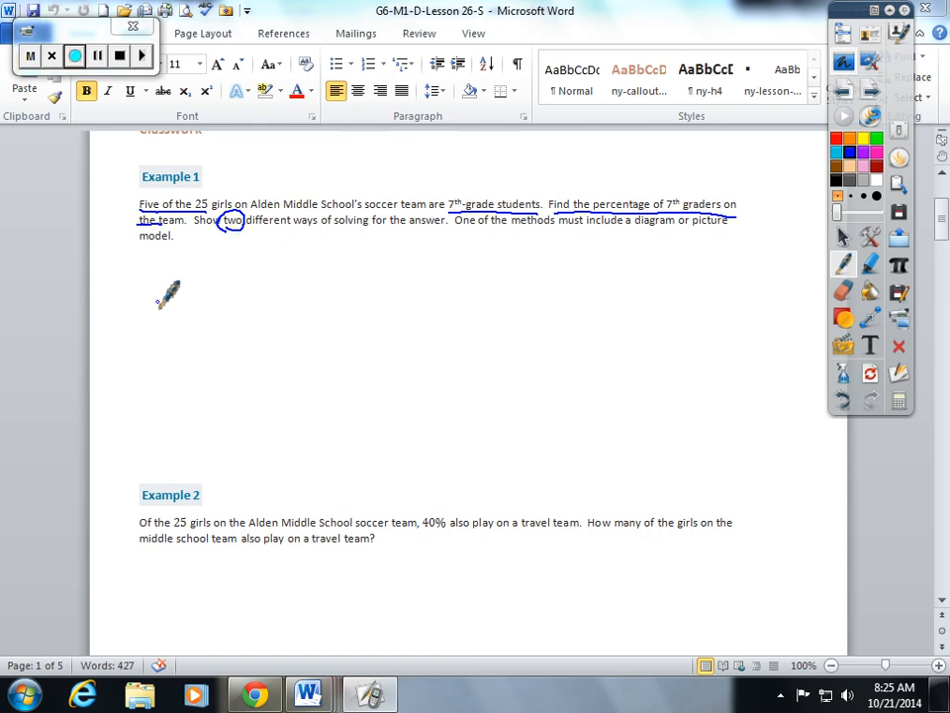
Step: Ink a five-part tape diagram marked 0% to 100% and simplify 5/25 to 1/5
drag(155, 280, 326, 341)
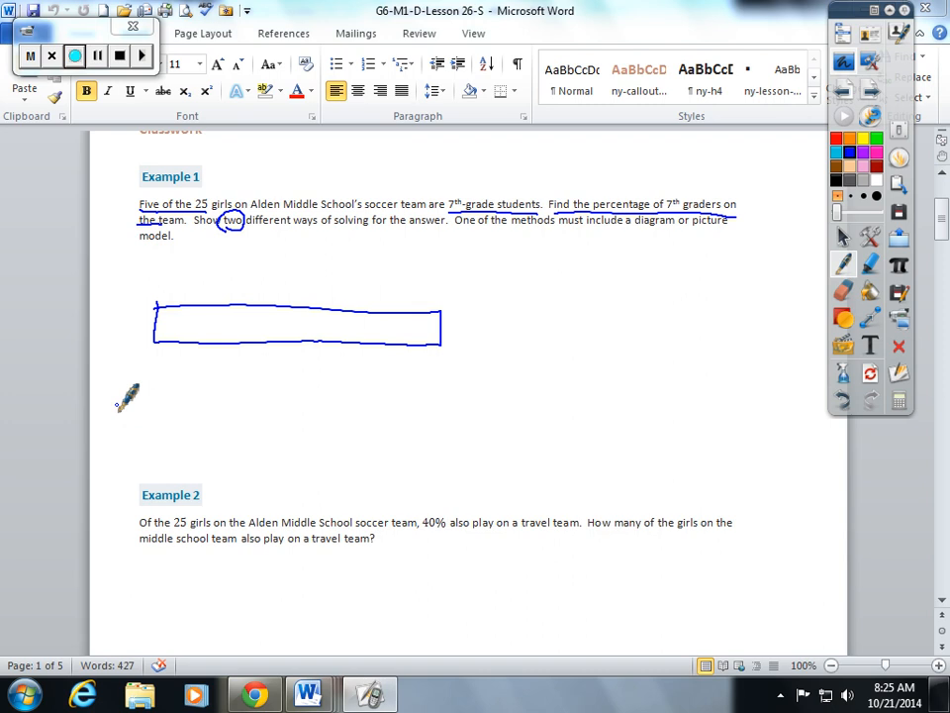
mouse_move(129, 371)
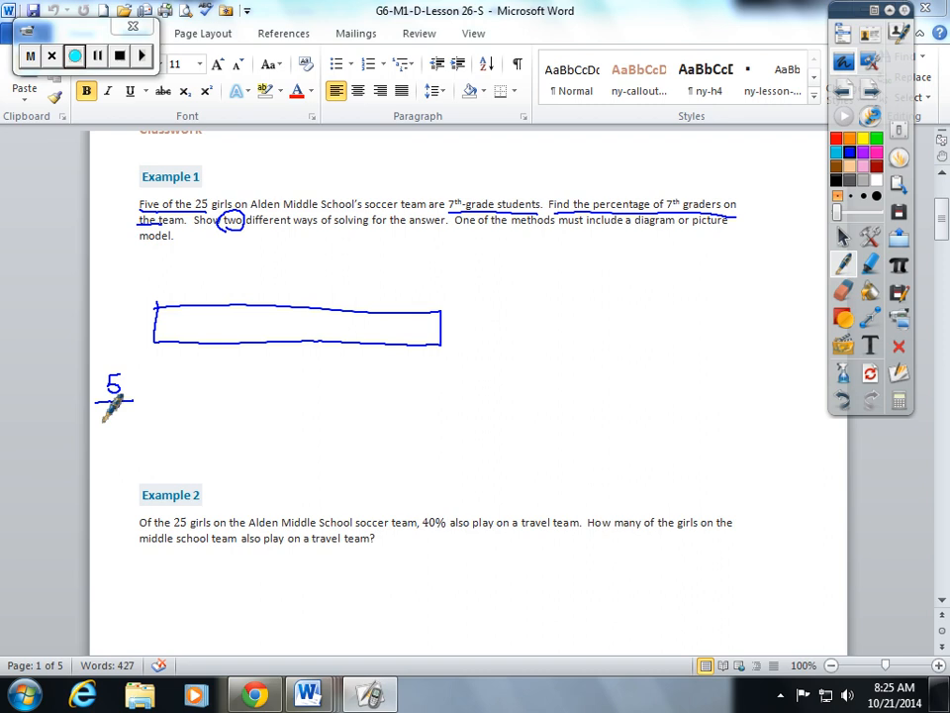
drag(99, 416, 133, 420)
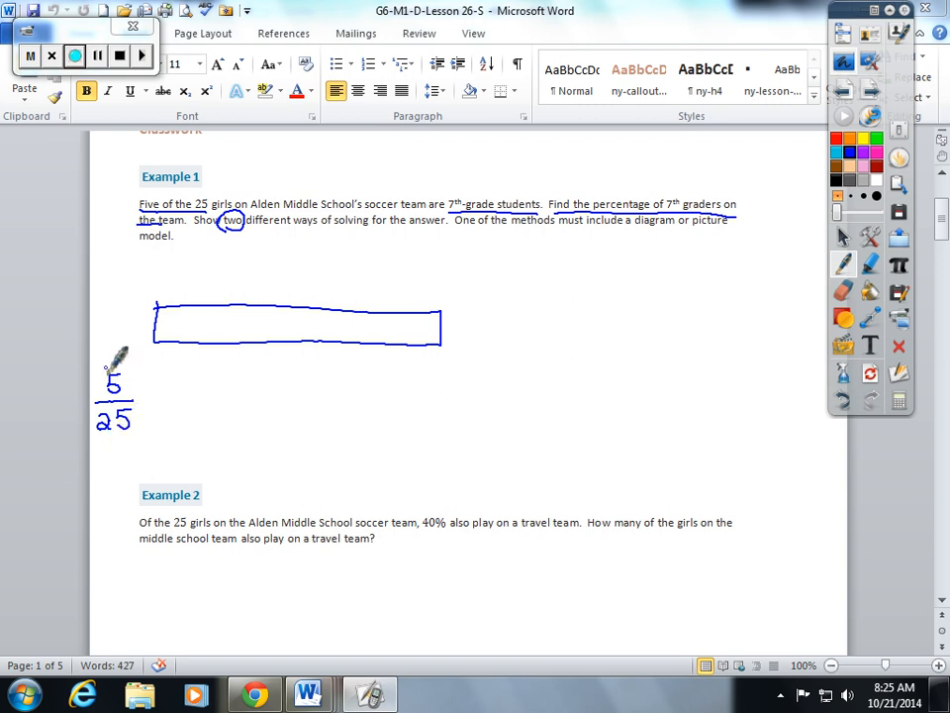
drag(109, 381, 148, 381)
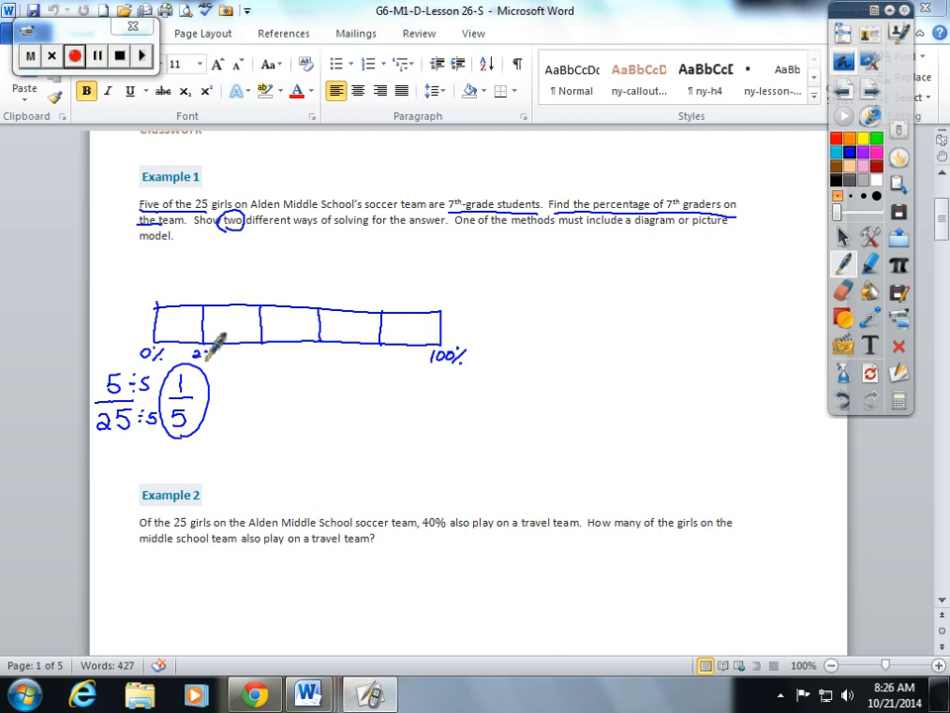
Step: Label the tape 20%, 40%, 60%, 80%, write 7th over T, and mark ends 0 and 5
drag(193, 357, 262, 346)
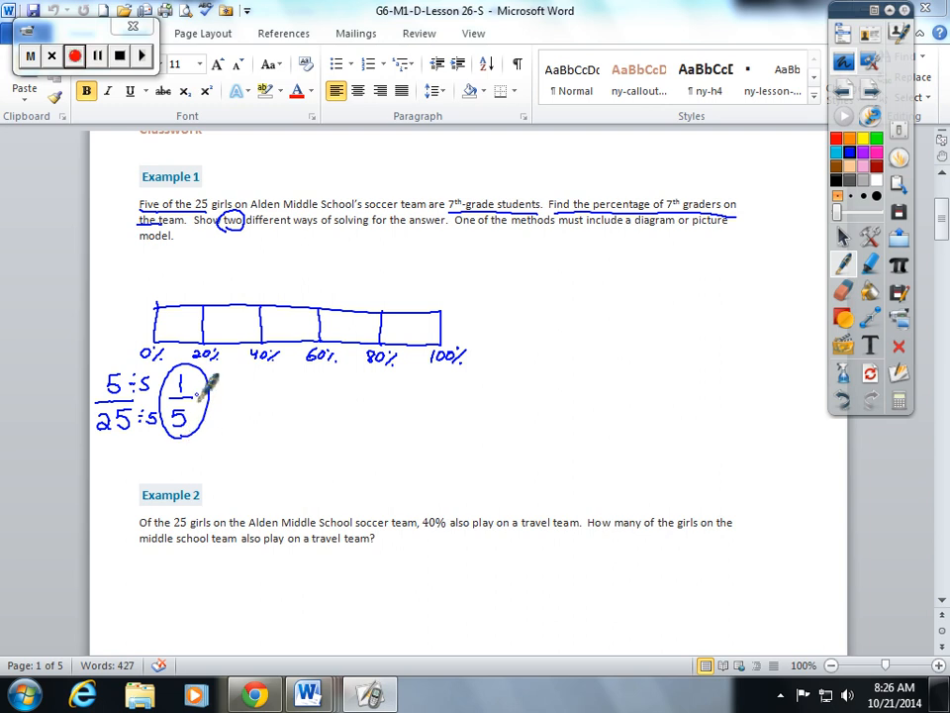
drag(216, 391, 238, 376)
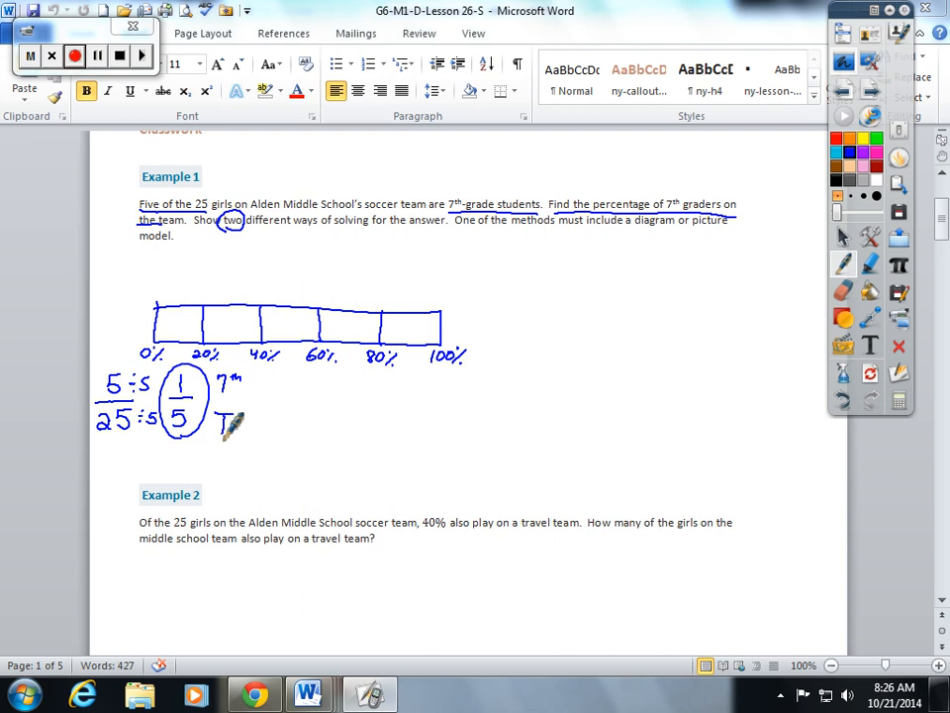
mouse_move(485, 267)
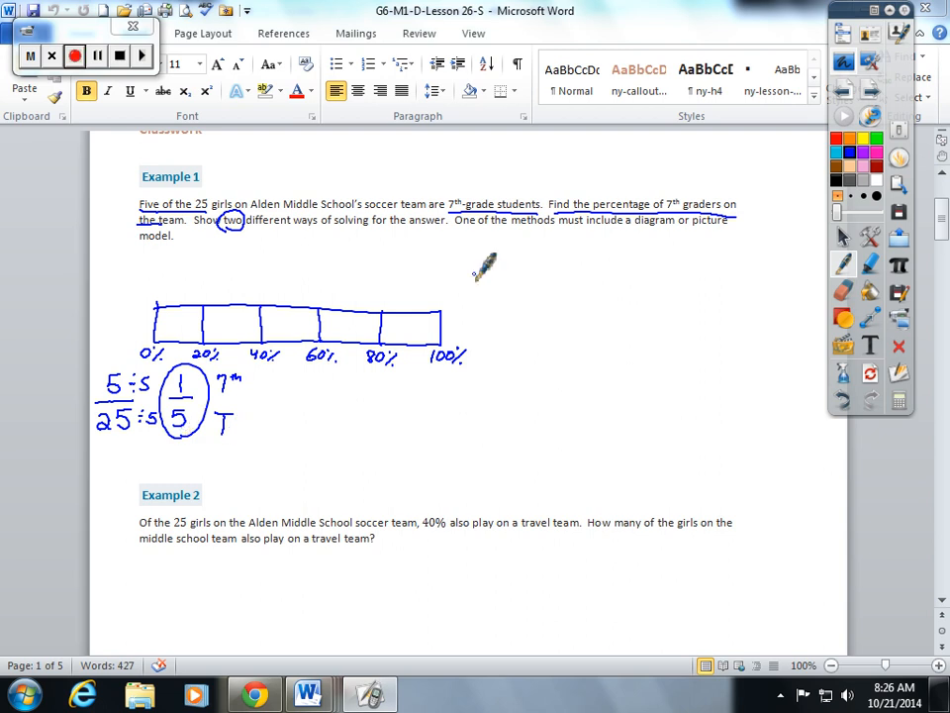
drag(485, 268, 460, 292)
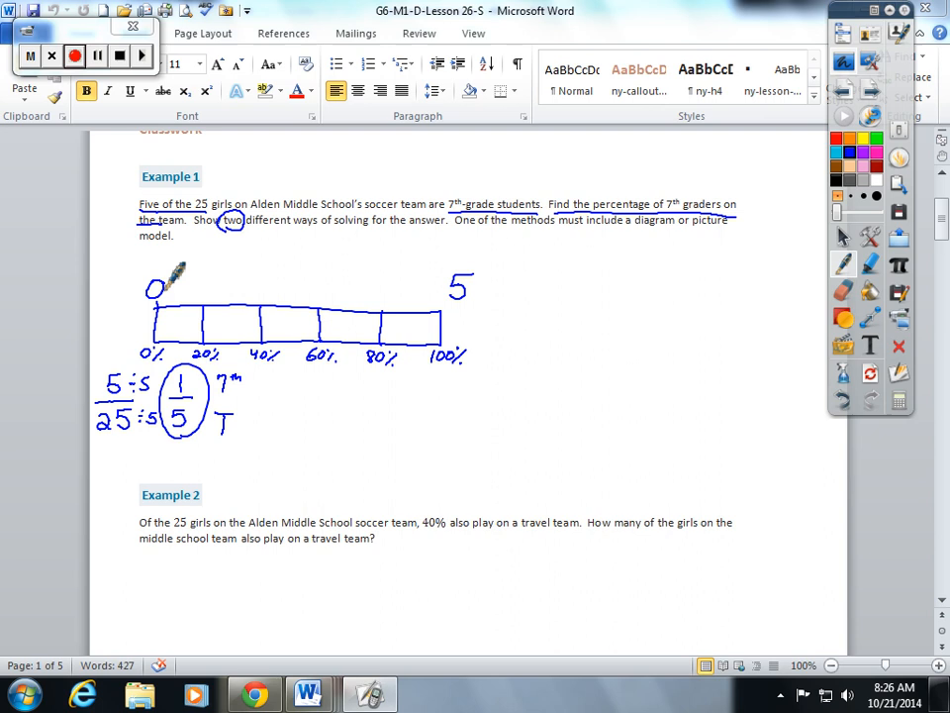
mouse_move(406, 322)
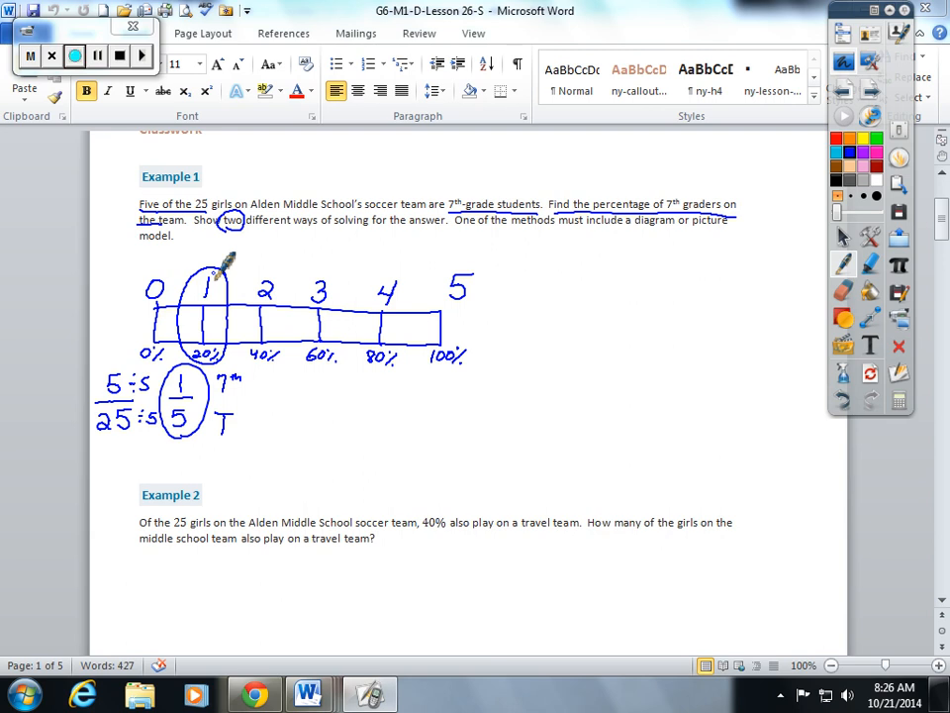
mouse_move(553, 326)
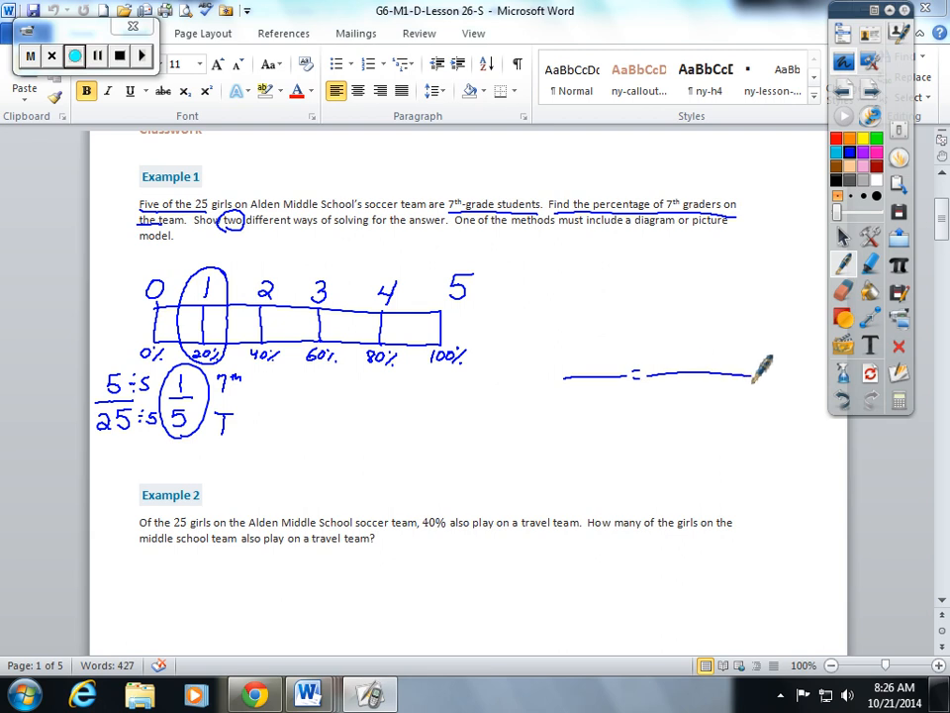
Step: Write 5×4 over 25×4 equals 20/100 beside the Example 1 diagram
drag(762, 371, 514, 351)
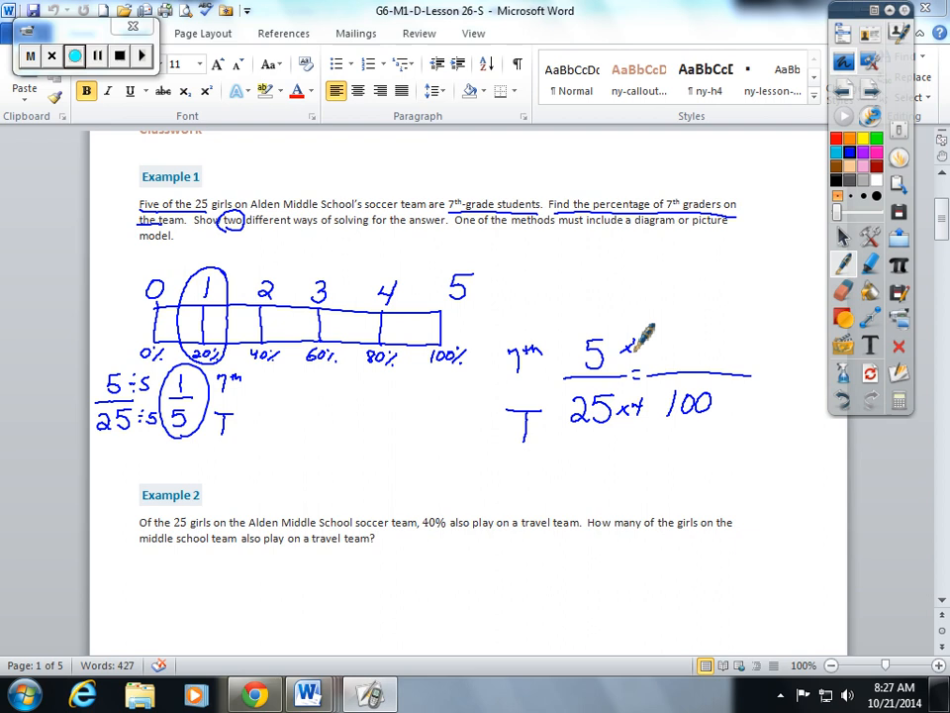
drag(658, 356, 683, 371)
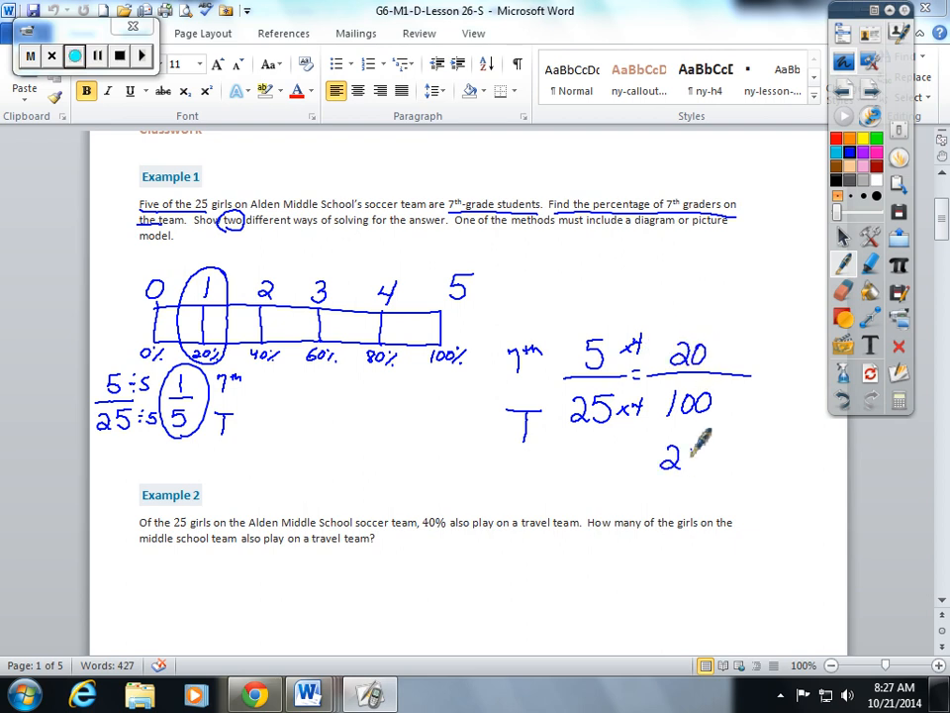
drag(668, 455, 713, 460)
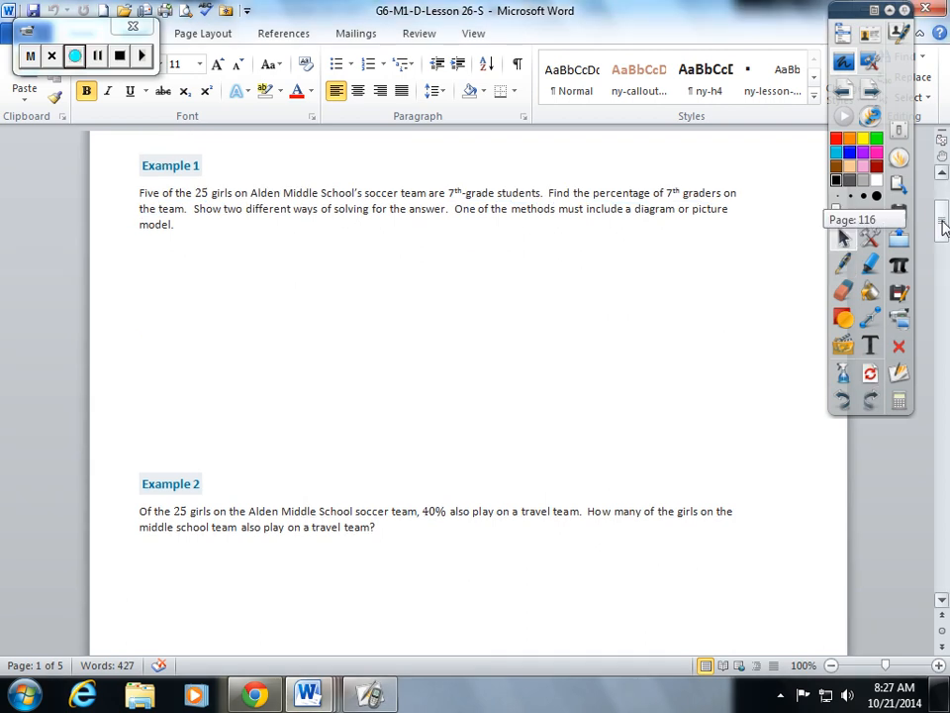
Step: Scroll to Example 2 and underline '25 girls' and the 40% travel team fact
scroll(down, 3)
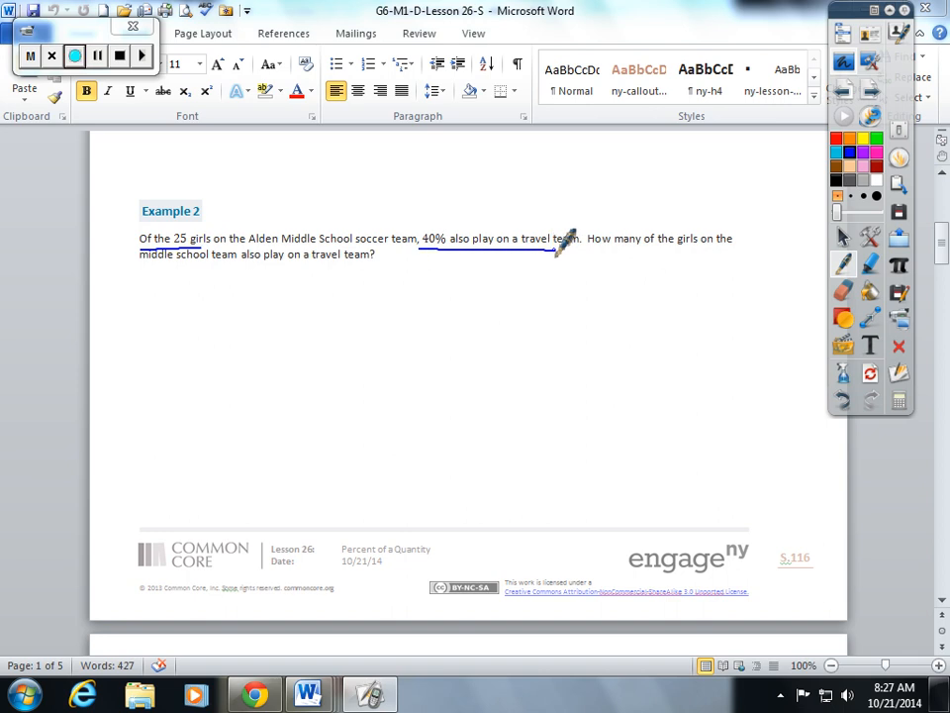
drag(159, 332, 169, 386)
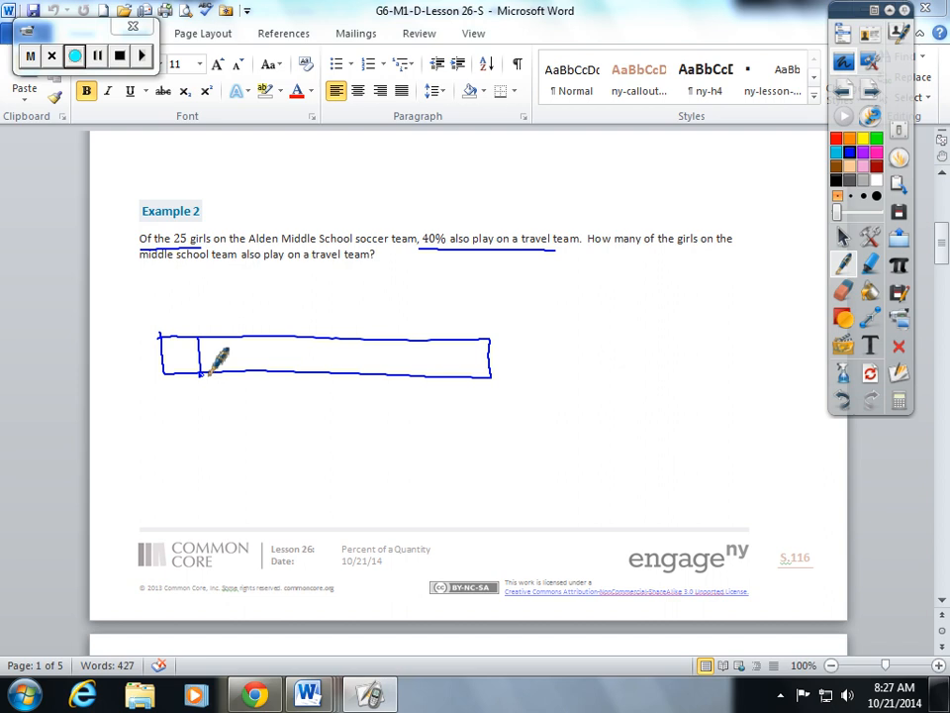
Step: Divide the Example 2 tape into ten parts and label it in tens up to 100%
drag(198, 356, 386, 356)
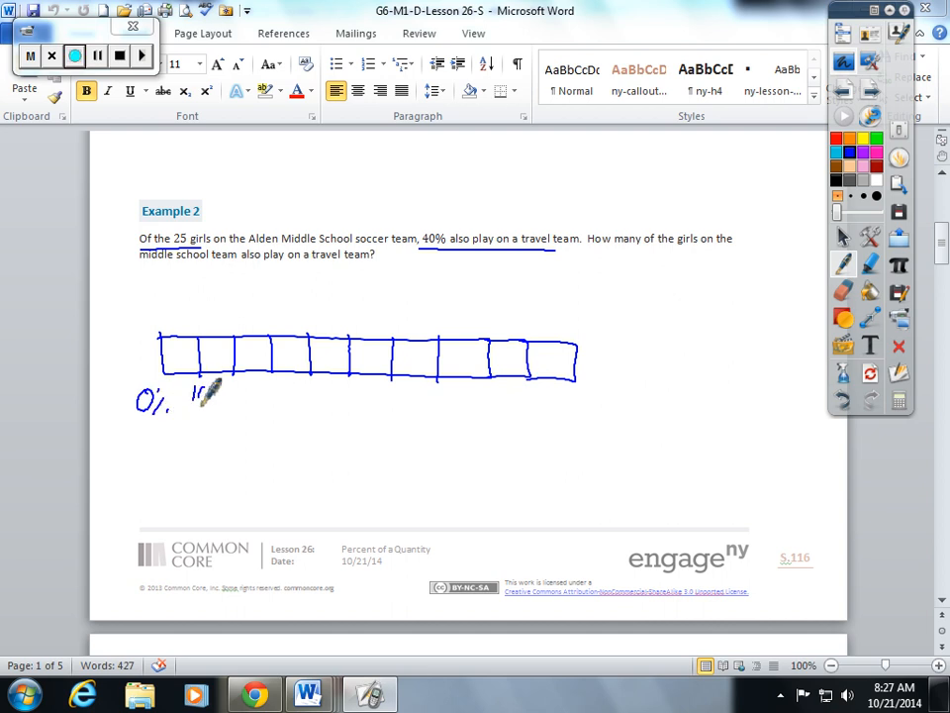
drag(193, 391, 282, 386)
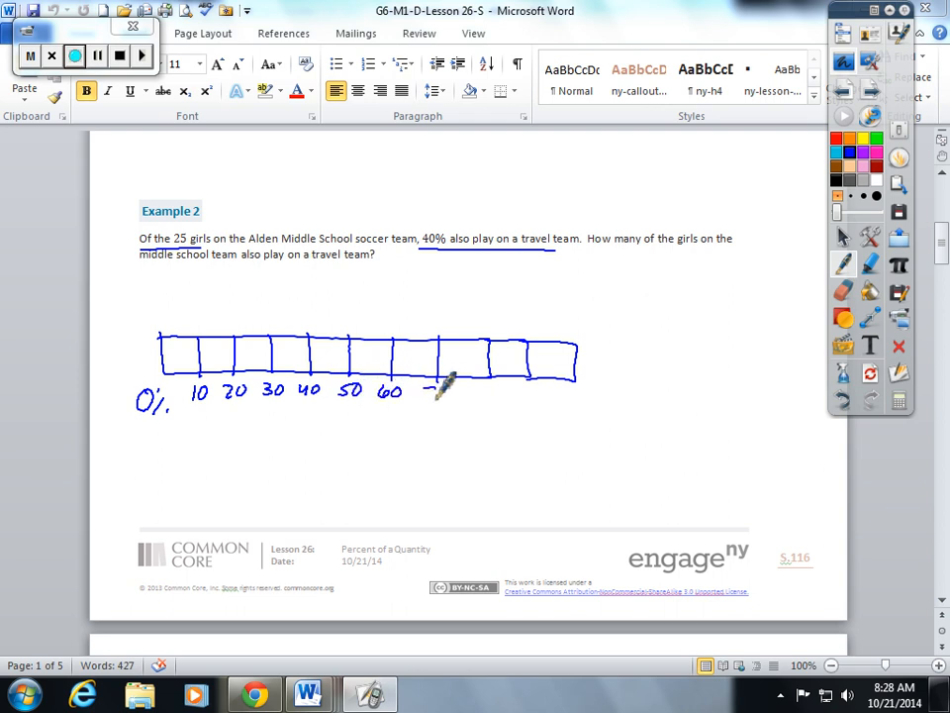
drag(426, 386, 534, 386)
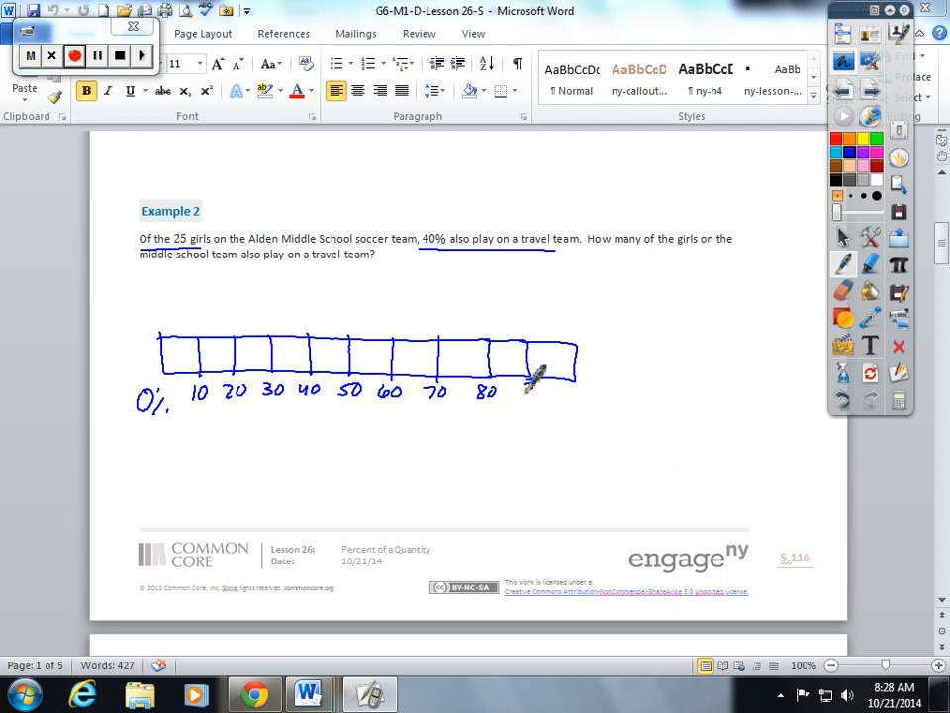
drag(534, 391, 604, 391)
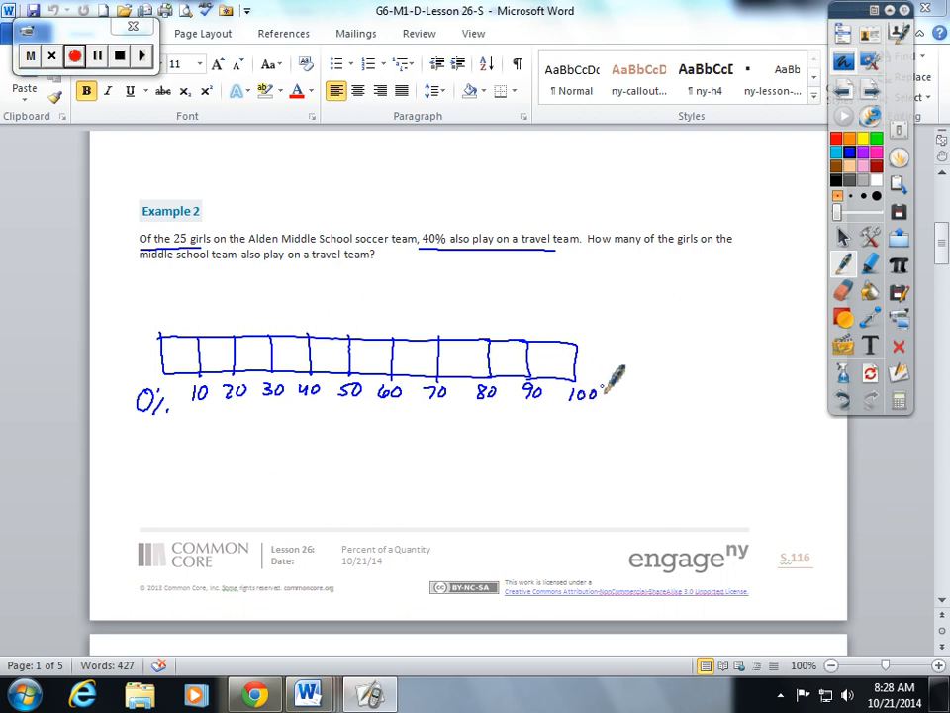
drag(593, 391, 619, 401)
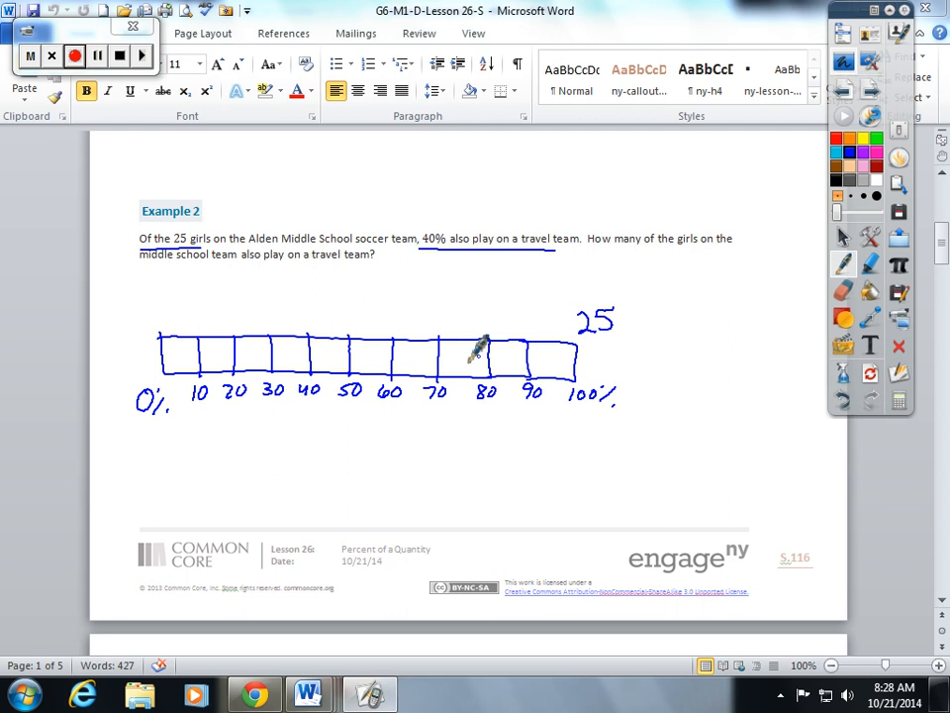
mouse_move(208, 356)
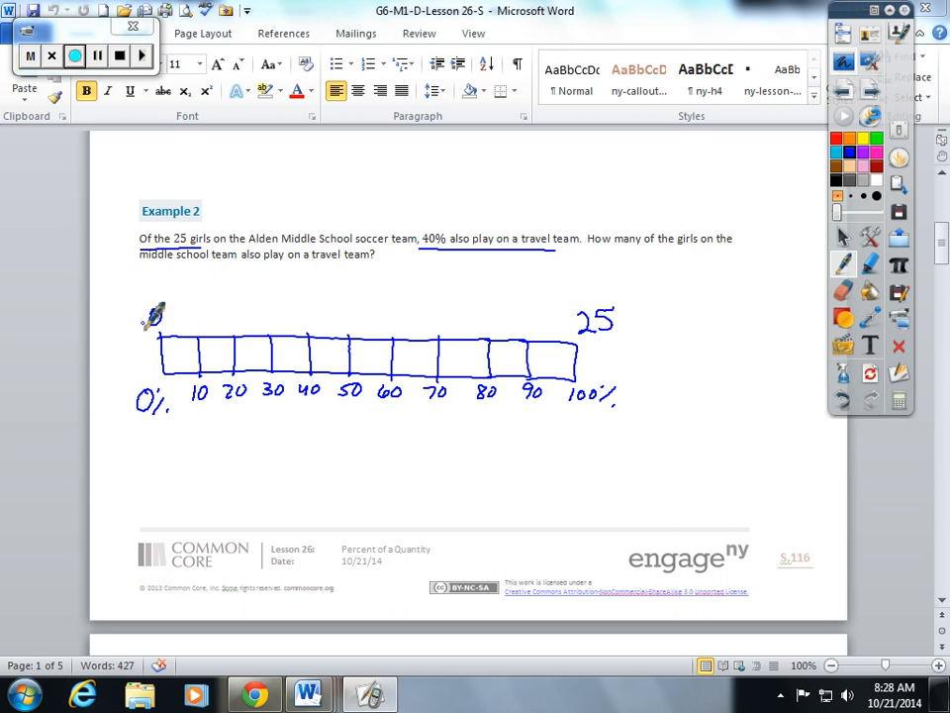
Step: Compute 25 ÷ 10 in Calculator
click(899, 401)
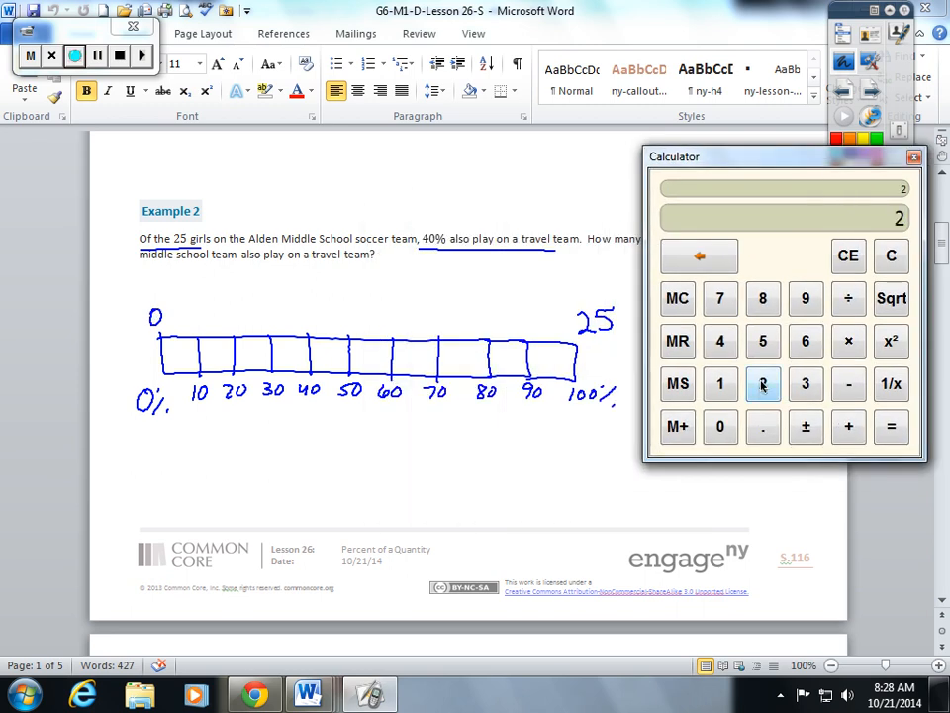
click(890, 427)
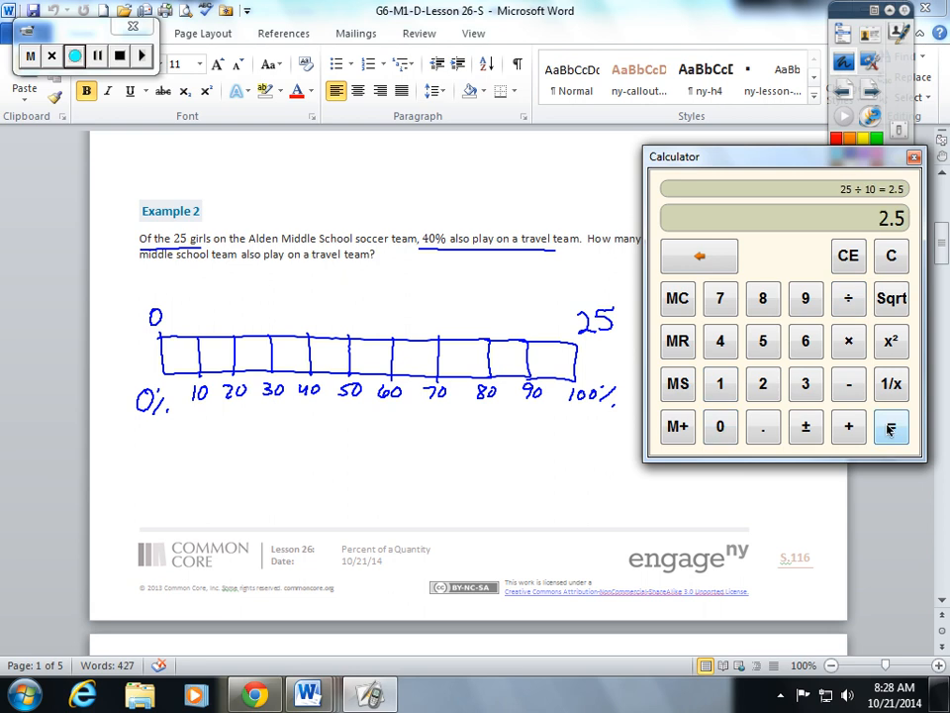
click(890, 427)
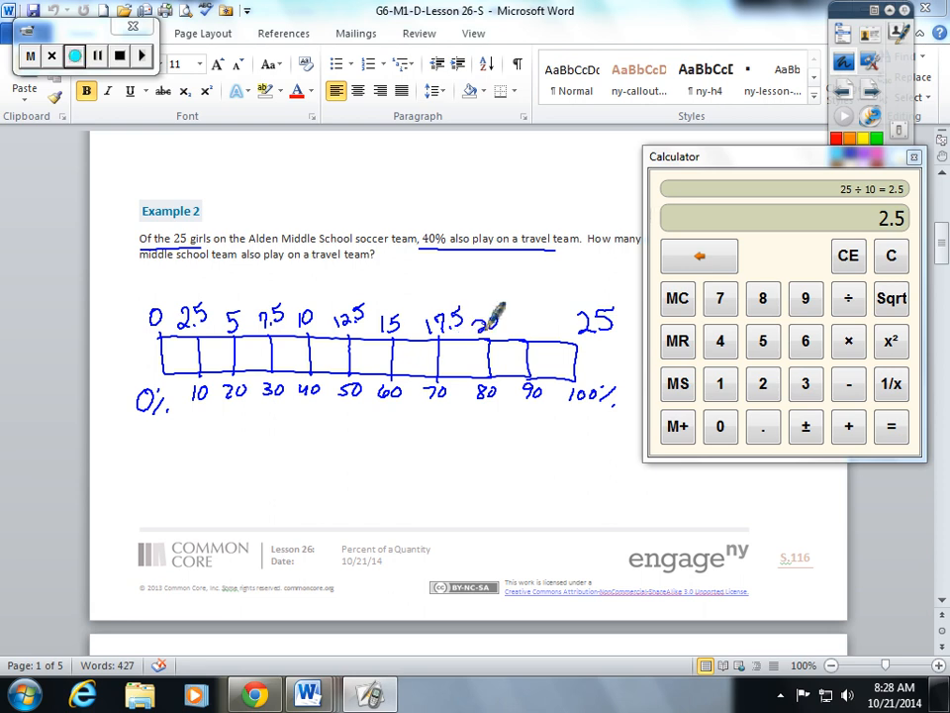
mouse_move(539, 316)
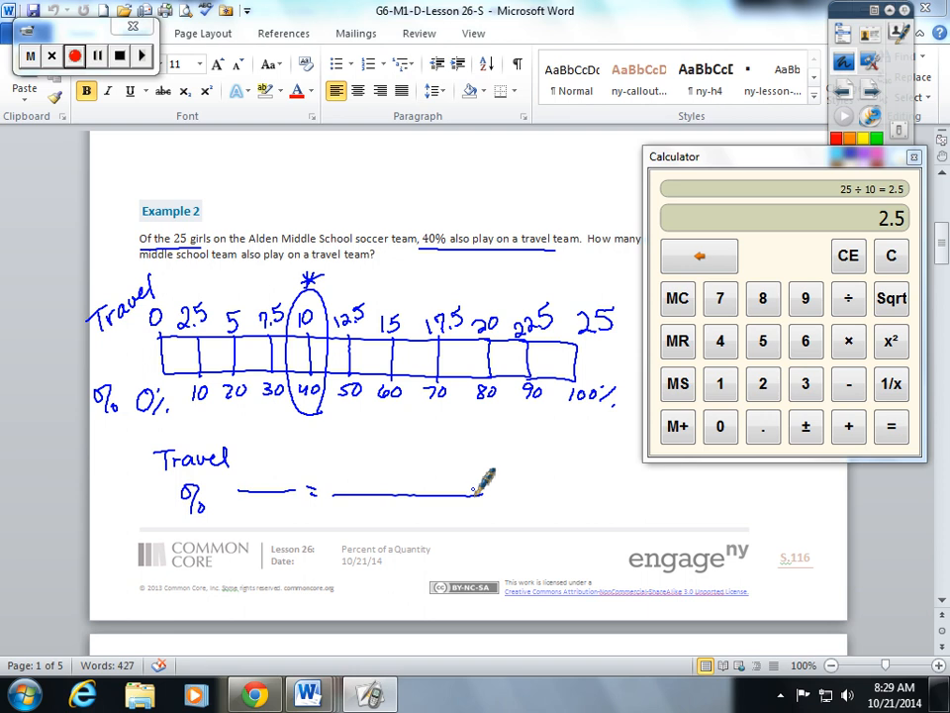
Step: Solve Travel over Total 25 = 40/100 by writing 10 in the circled blank
drag(782, 156, 693, 24)
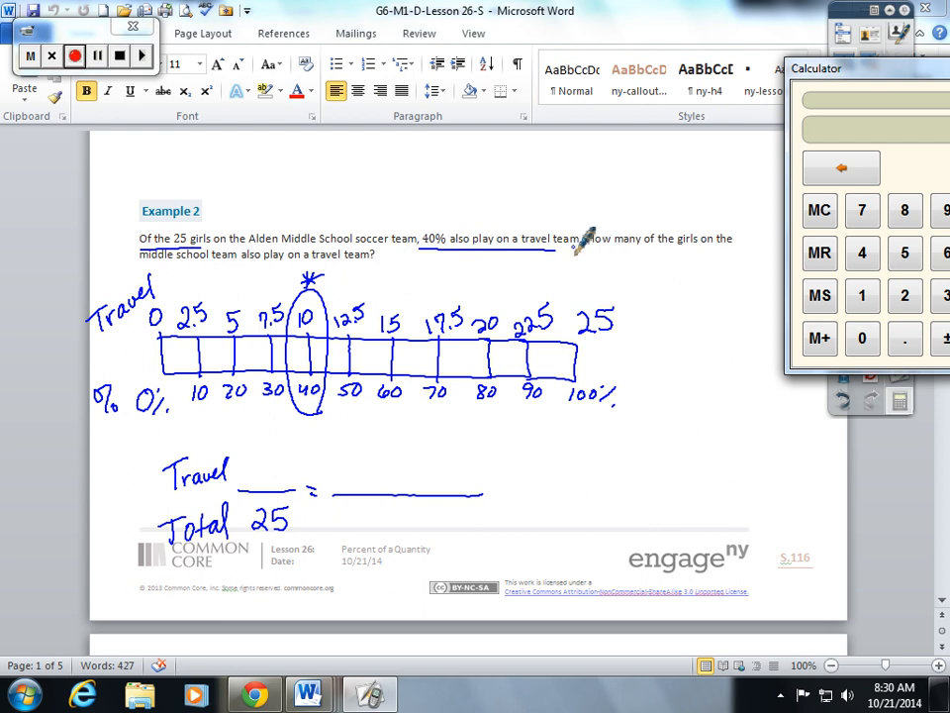
click(396, 470)
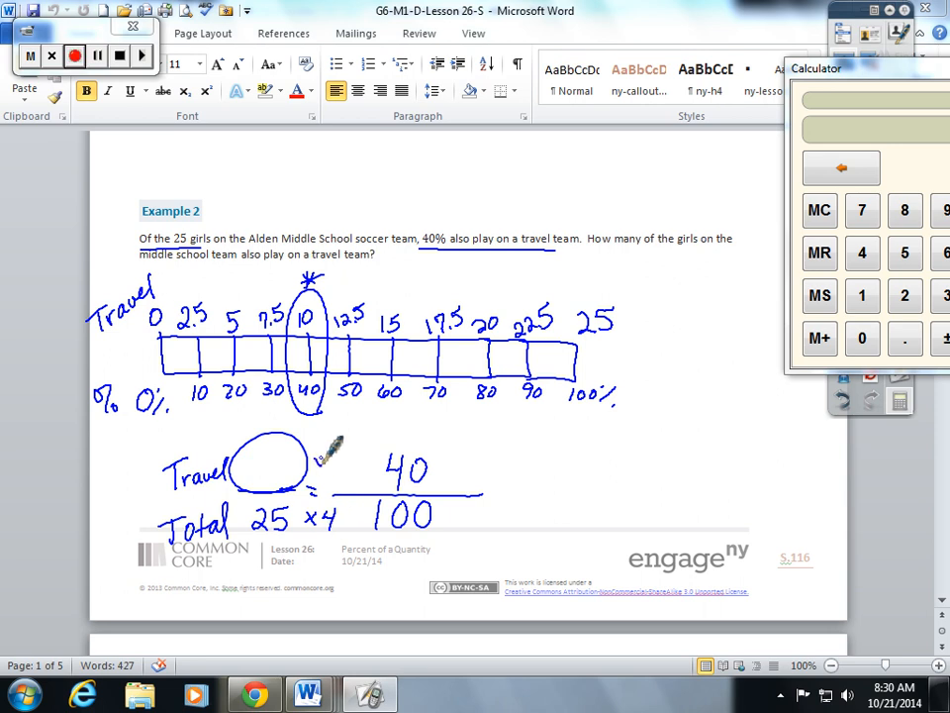
drag(312, 466, 347, 450)
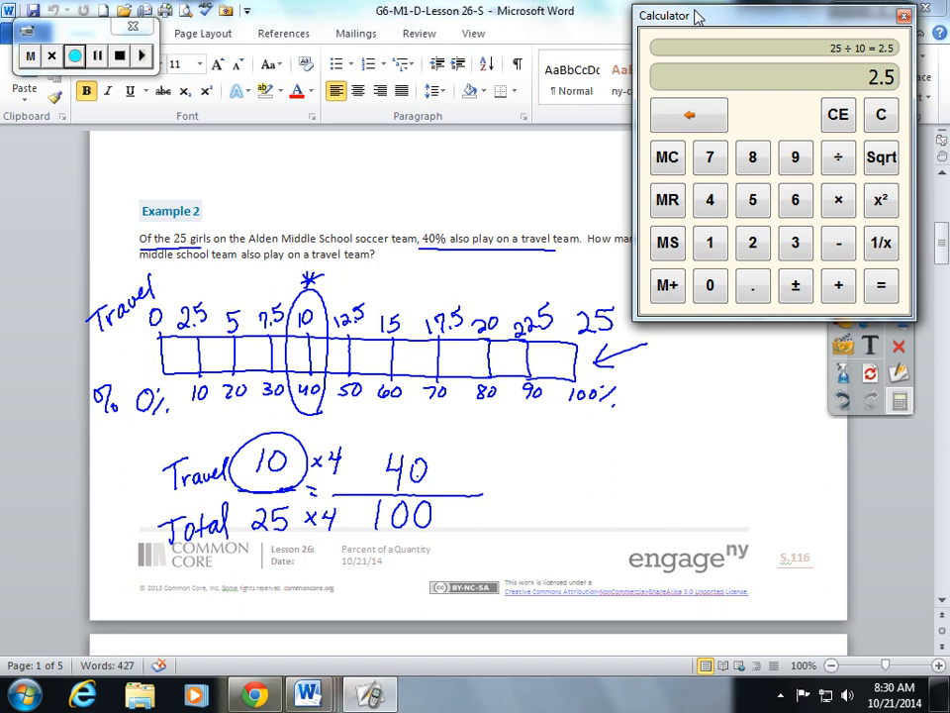
mouse_move(871, 384)
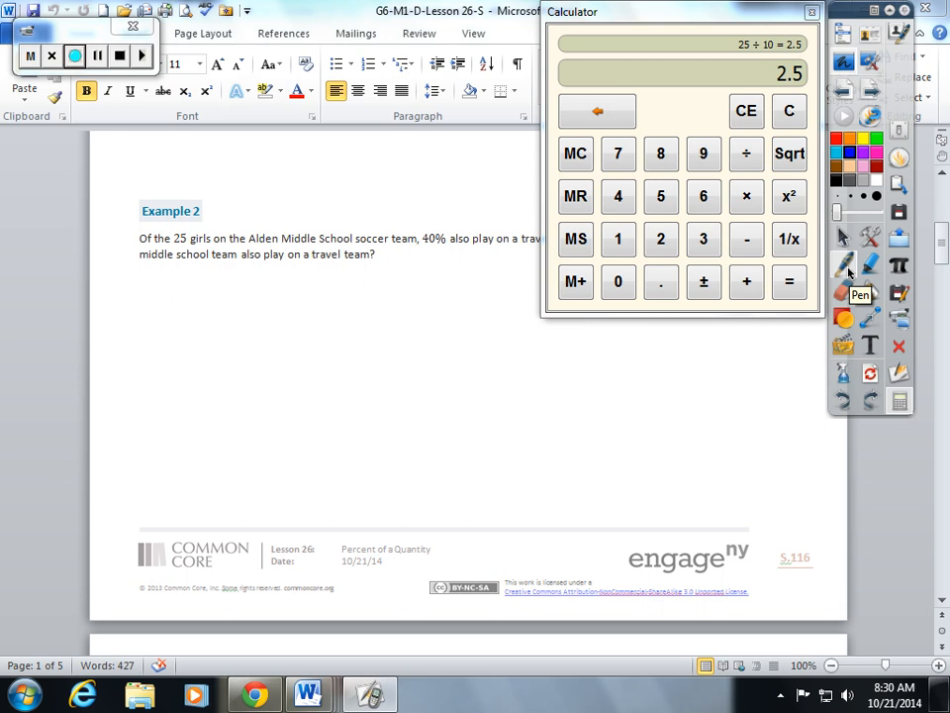
Step: Move Calculator aside and draw a new tape diagram outline under Example 2
drag(681, 11, 832, 53)
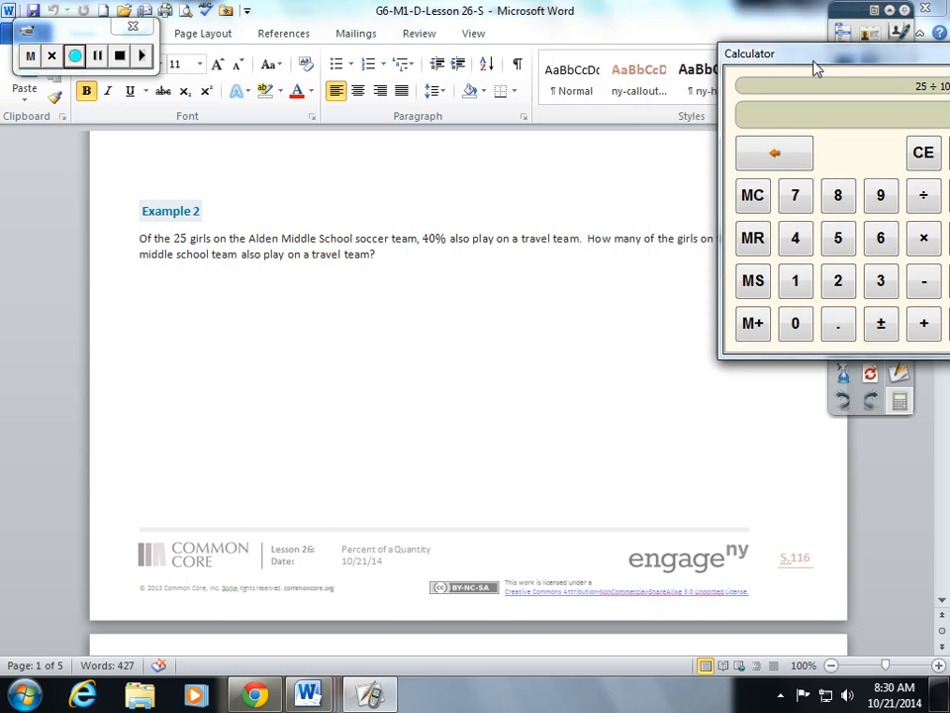
drag(194, 371, 465, 391)
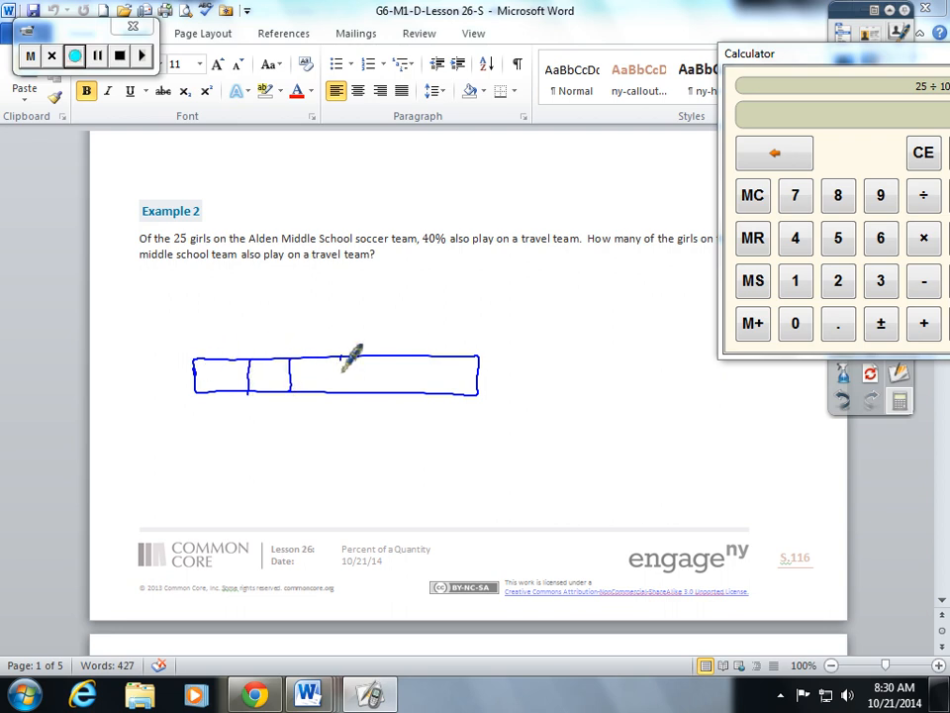
Step: Divide the tape, label 0%–100% and soccer/percent rows, and circle 10 over 40% in red
drag(357, 356, 178, 401)
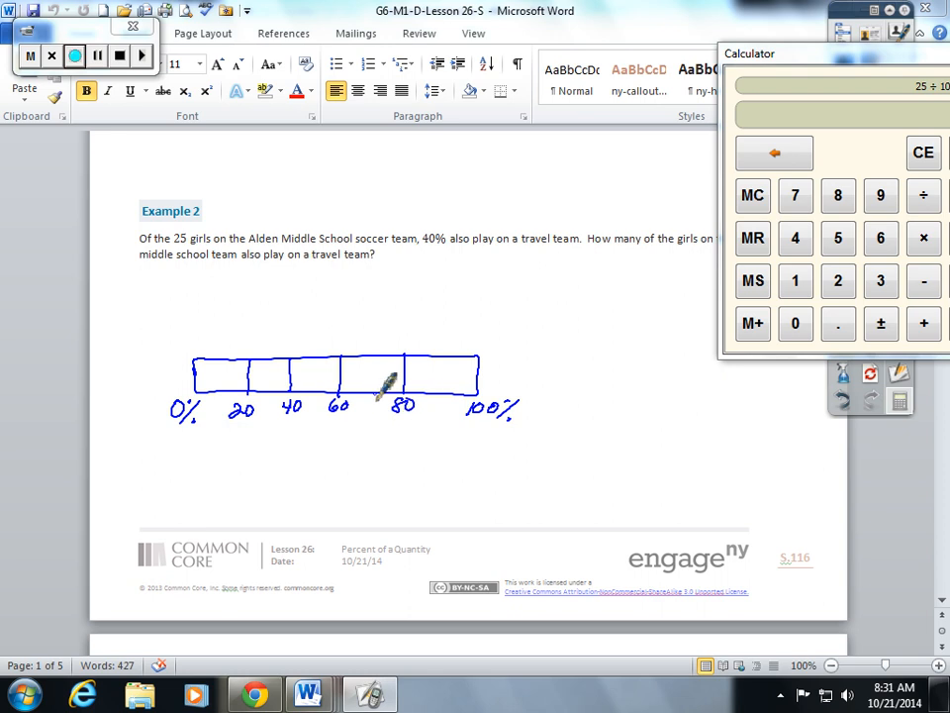
drag(386, 386, 109, 406)
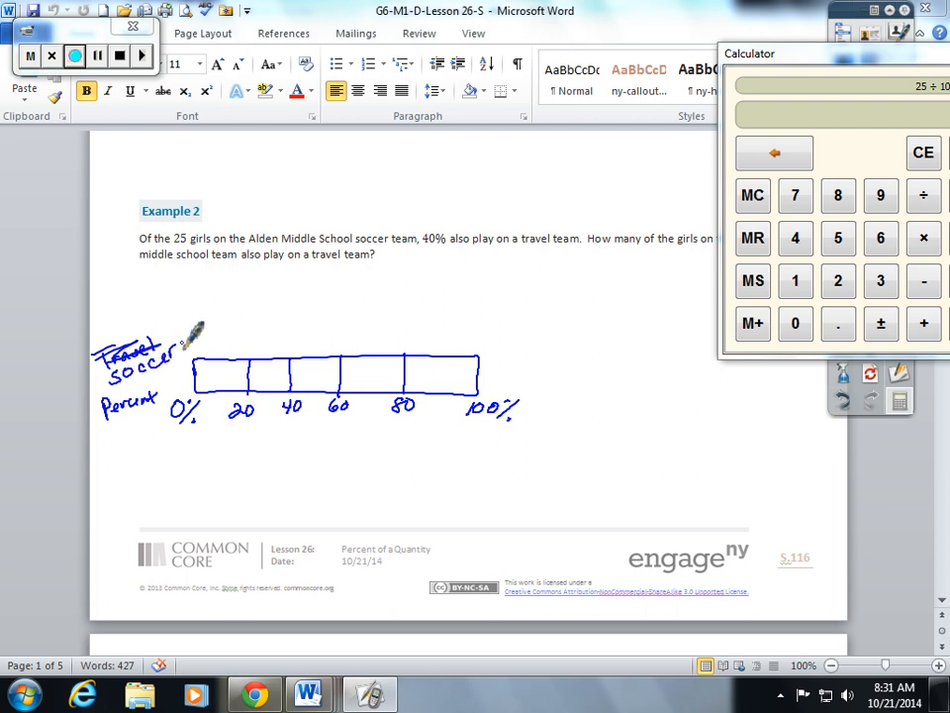
drag(193, 341, 514, 337)
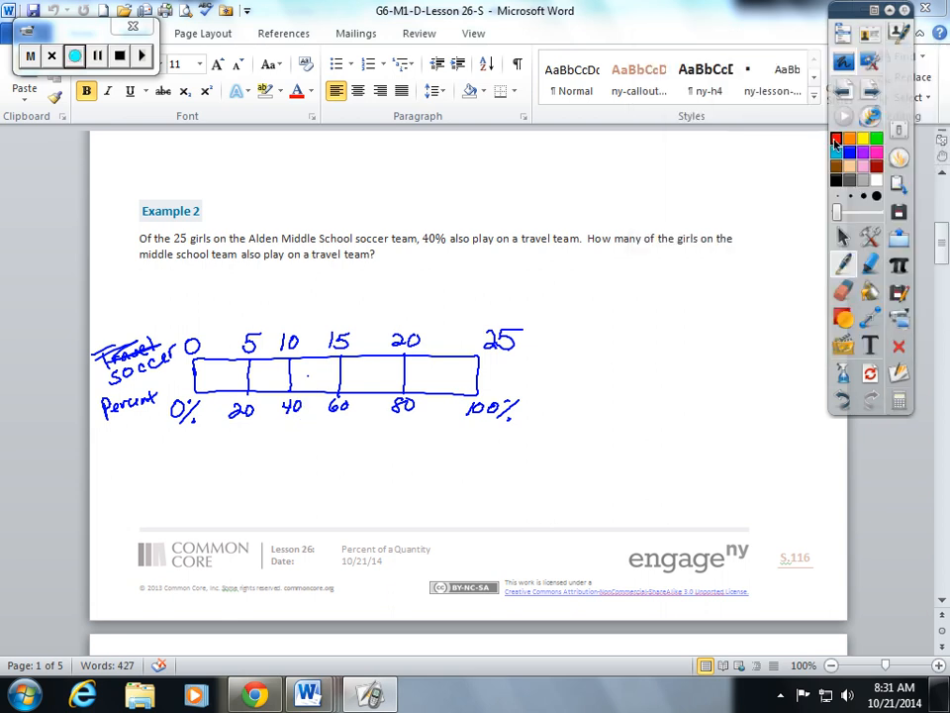
drag(306, 317, 287, 416)
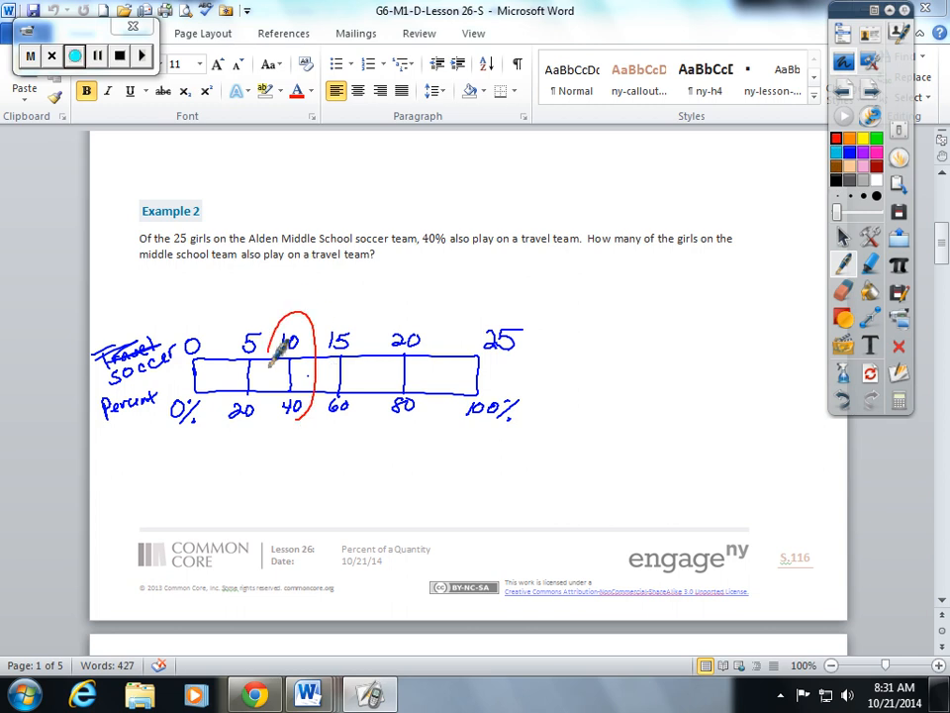
drag(292, 317, 292, 420)
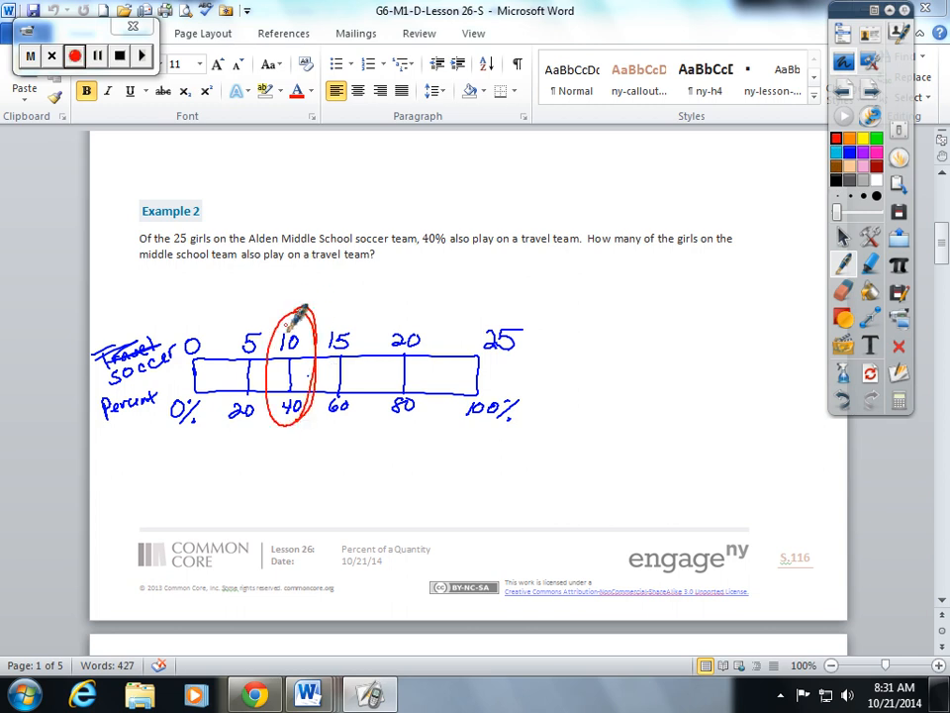